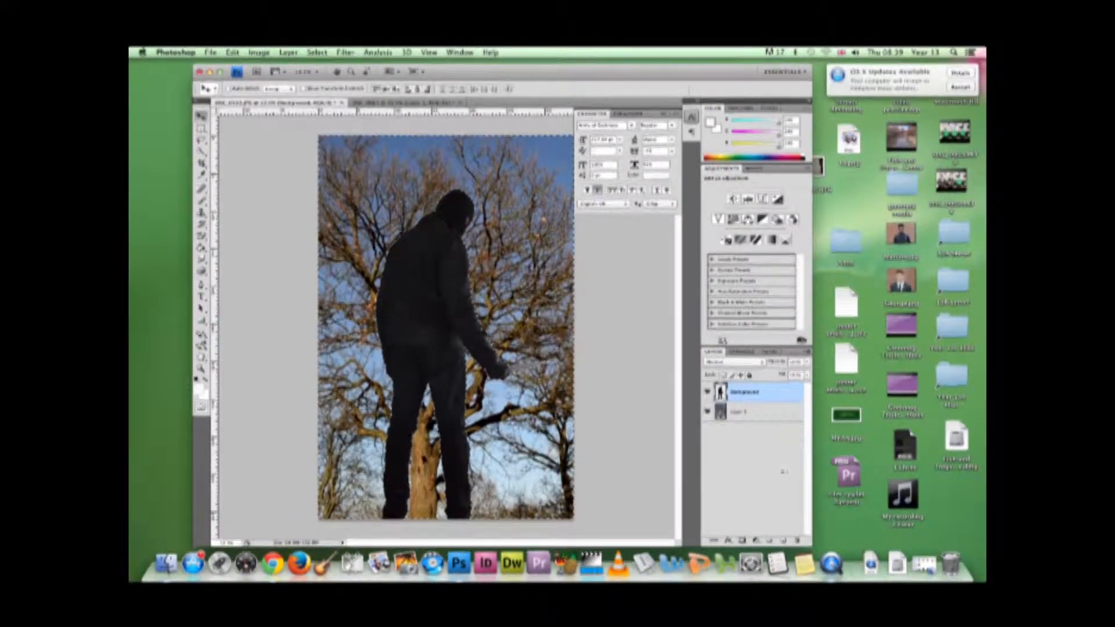
Darken the tree photo layer with Brightness/Contrast at brightness -100
click(754, 411)
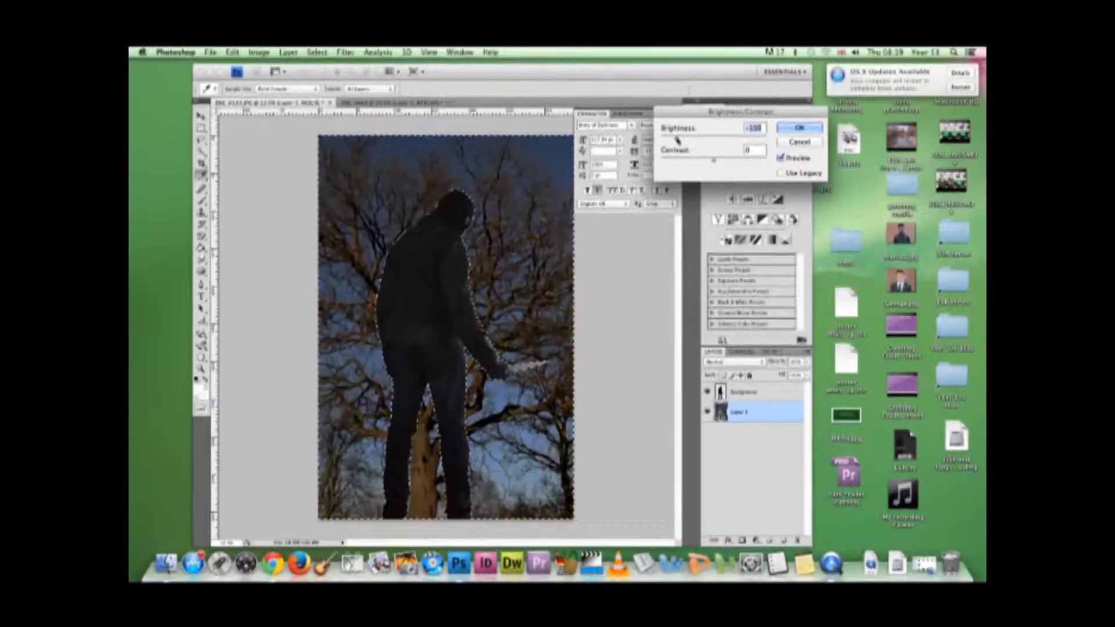
click(799, 127)
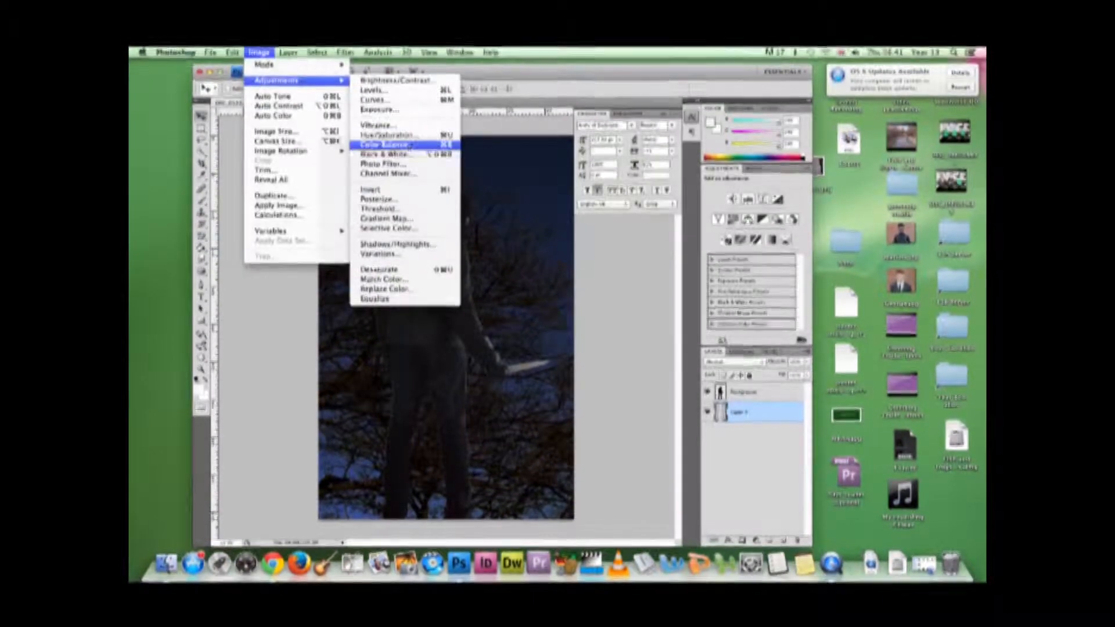
Lower saturation and lightness in Hue/Saturation, then start Save As
click(386, 135)
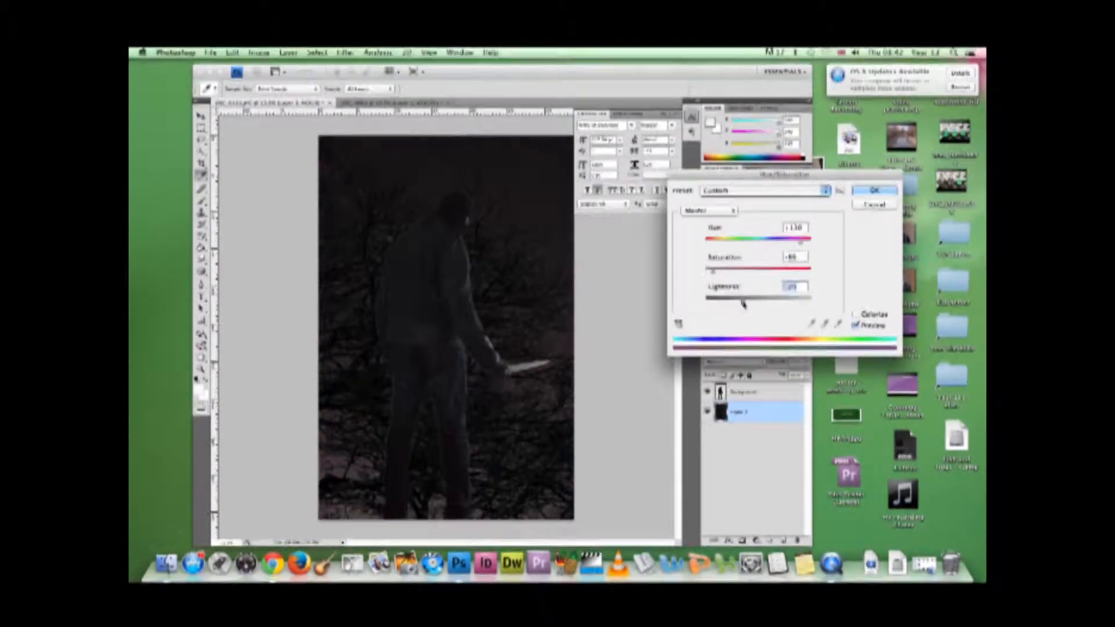
click(874, 190)
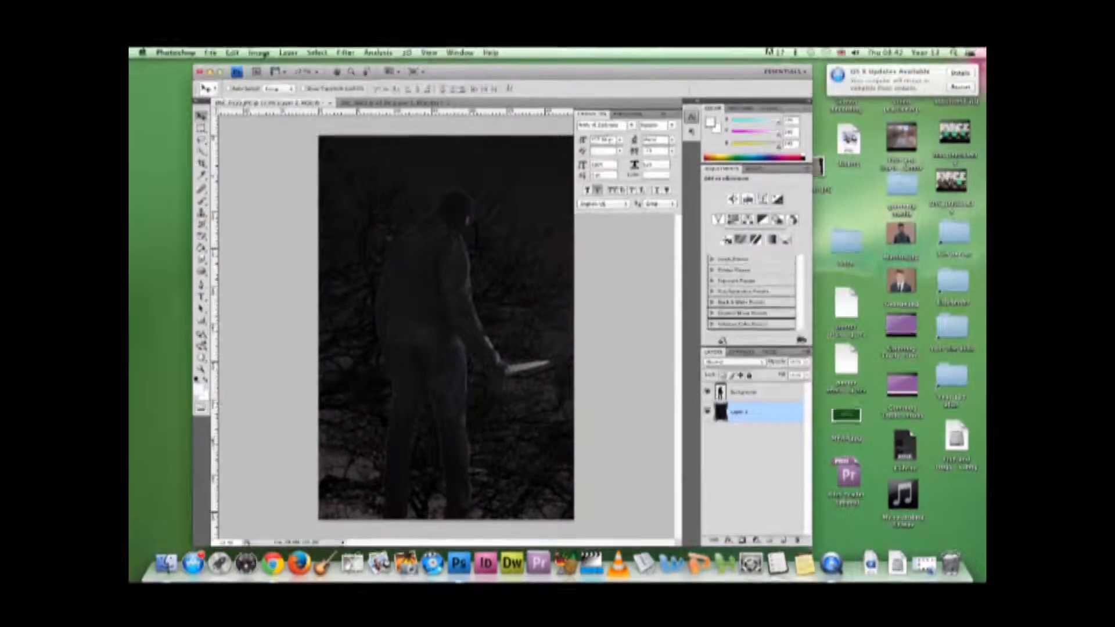
click(288, 51)
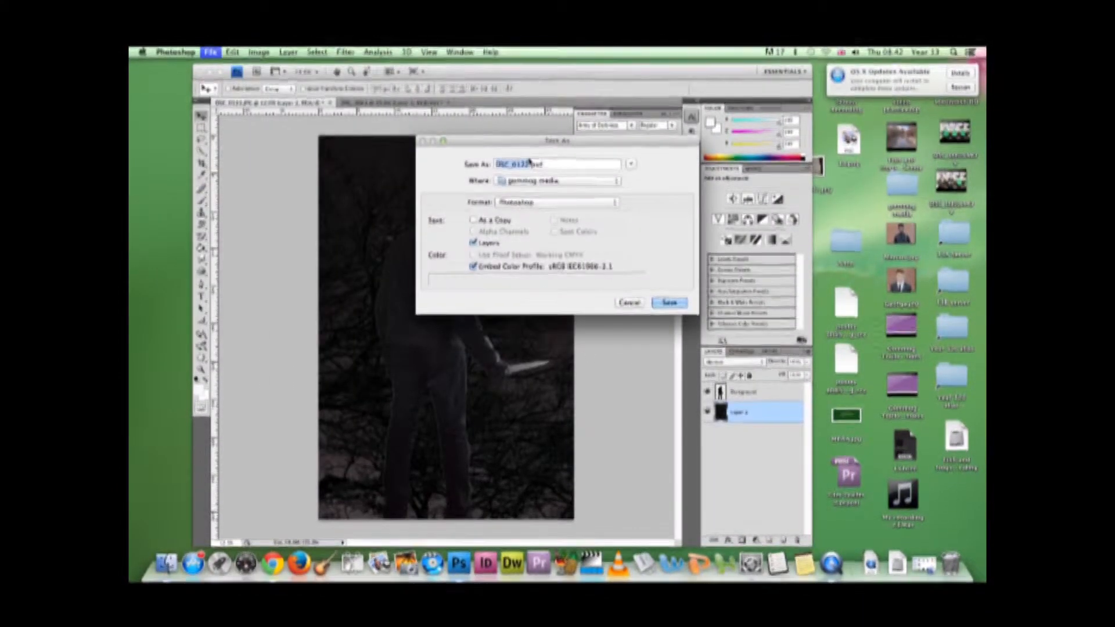
Save the poster file
click(668, 302)
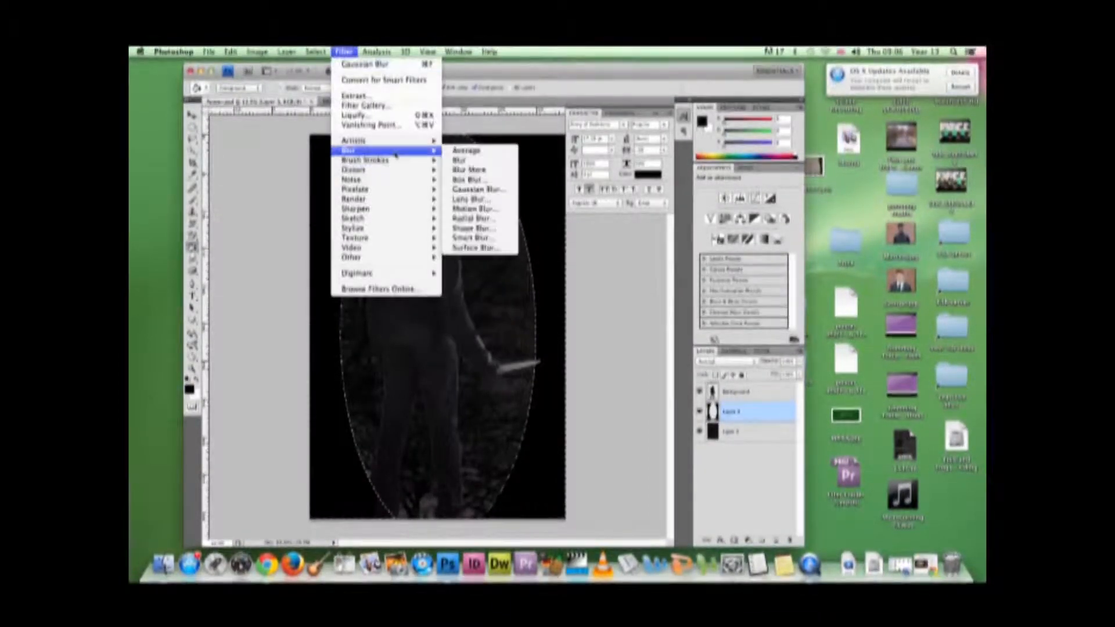
Apply Gaussian Blur to the vignette edge twice, the second time with a stronger radius
click(474, 189)
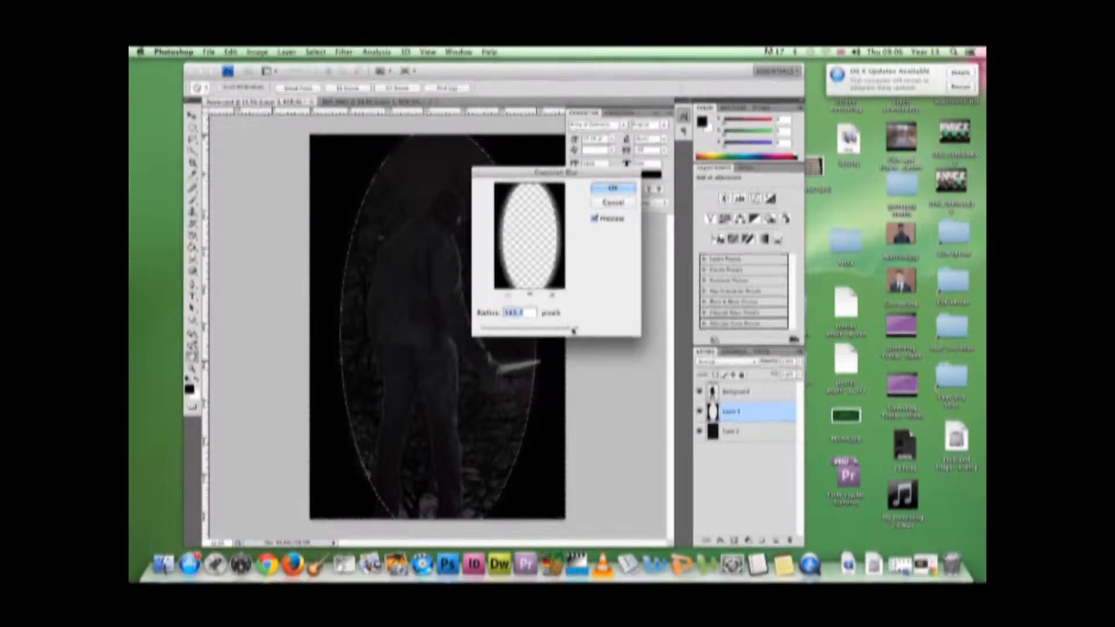
click(612, 190)
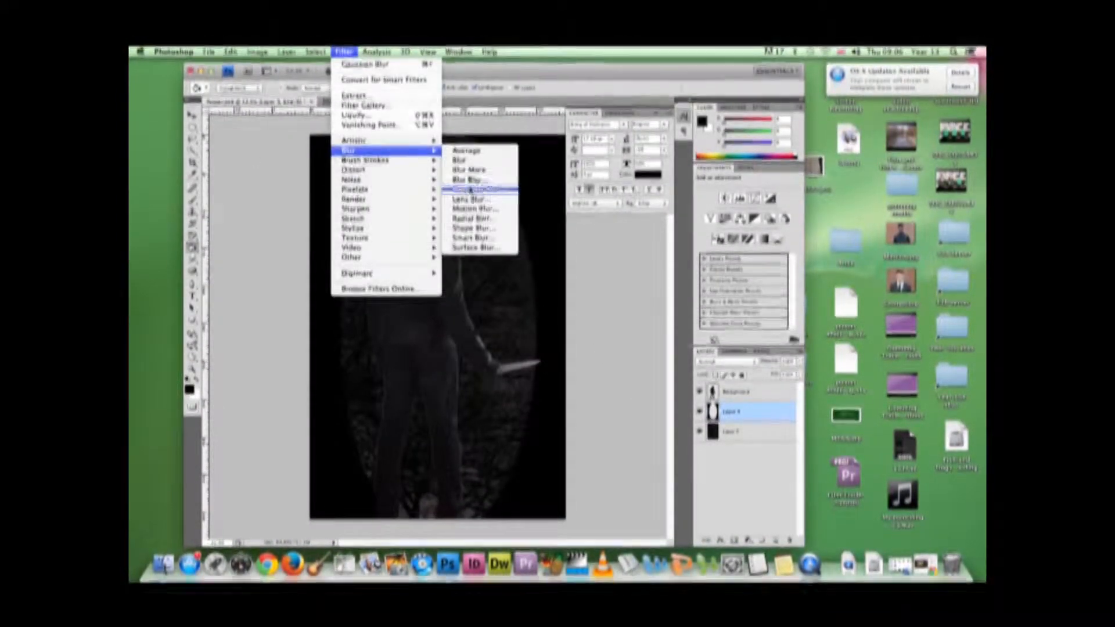
click(472, 189)
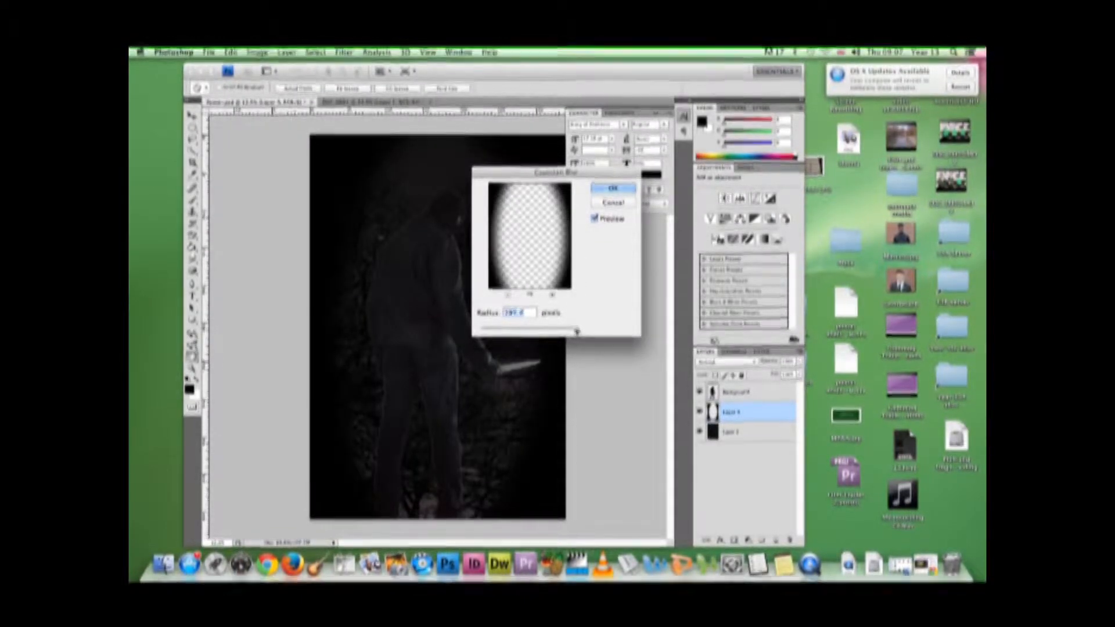
click(610, 188)
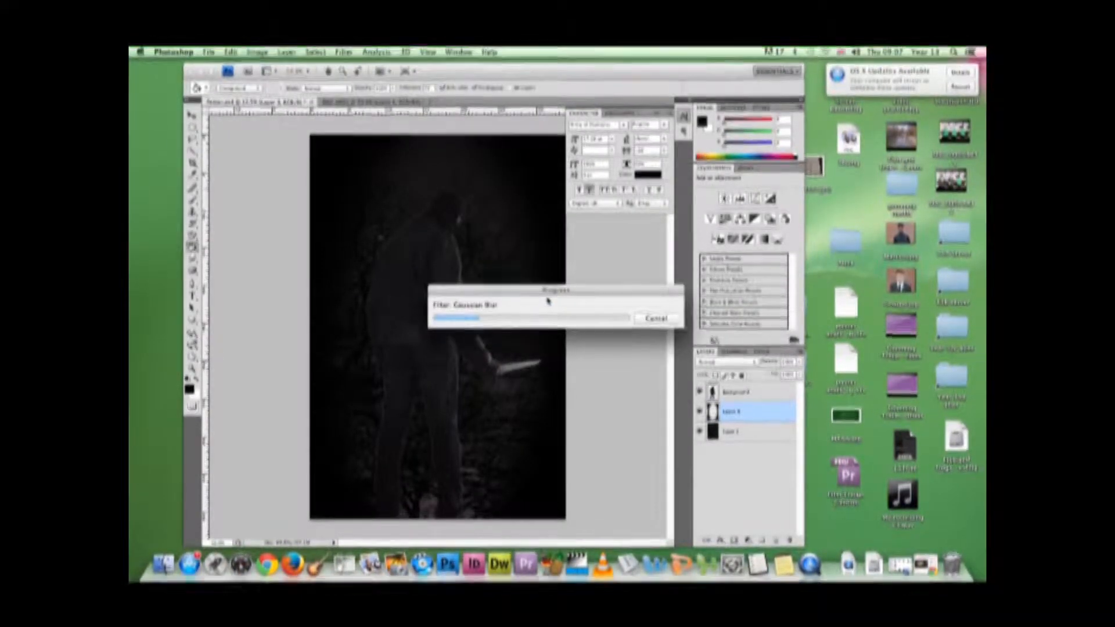
Type 'EYES IN THE DARK' and apply the stretch transform to the title
click(218, 51)
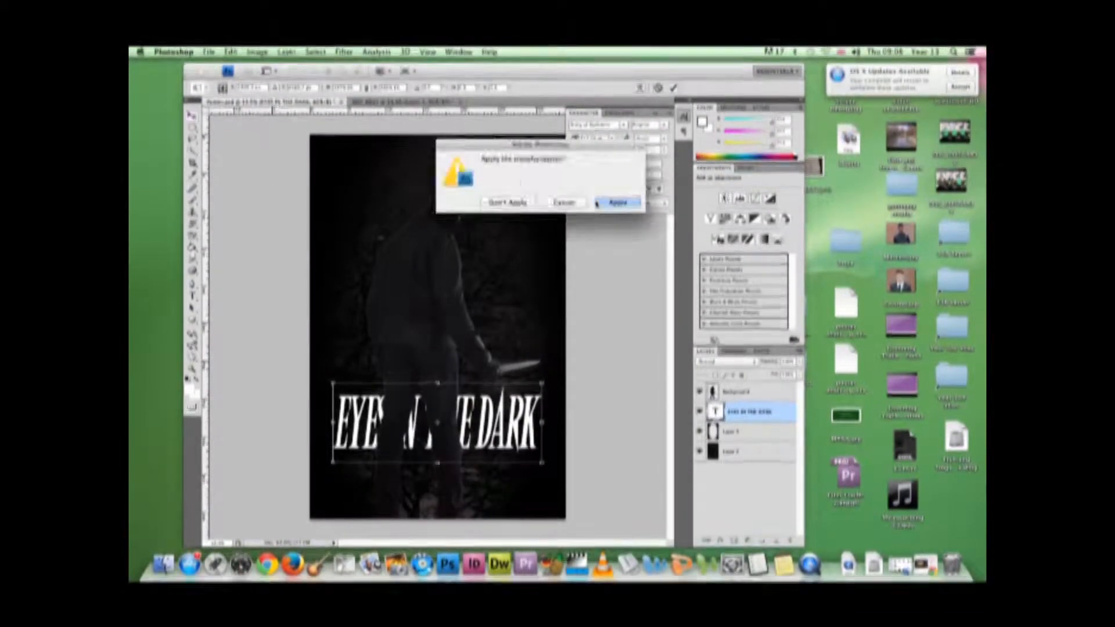
click(615, 201)
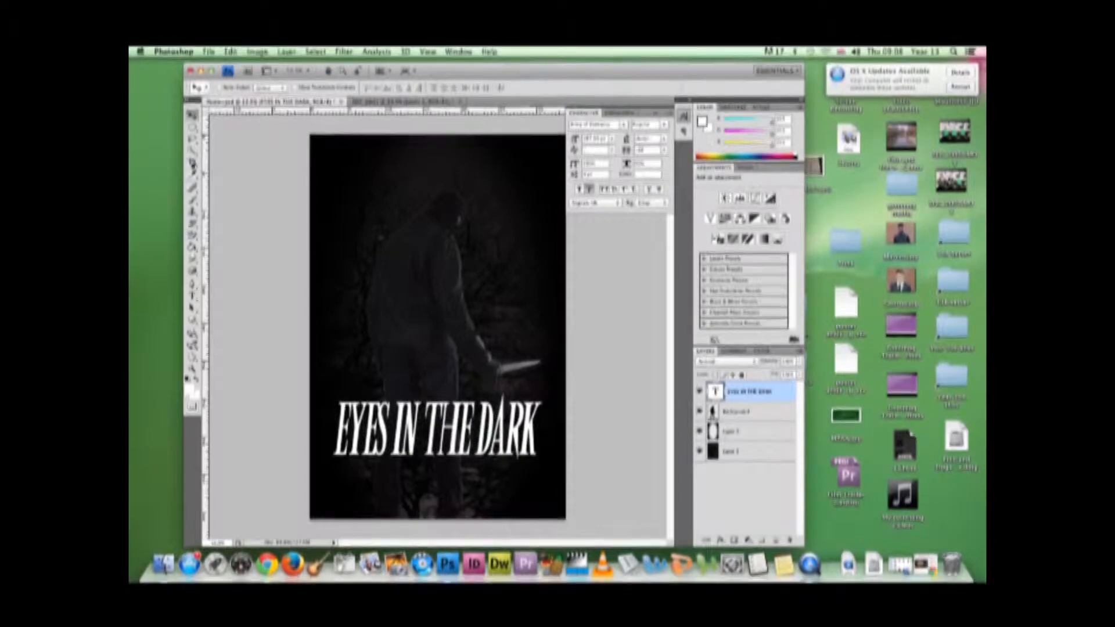